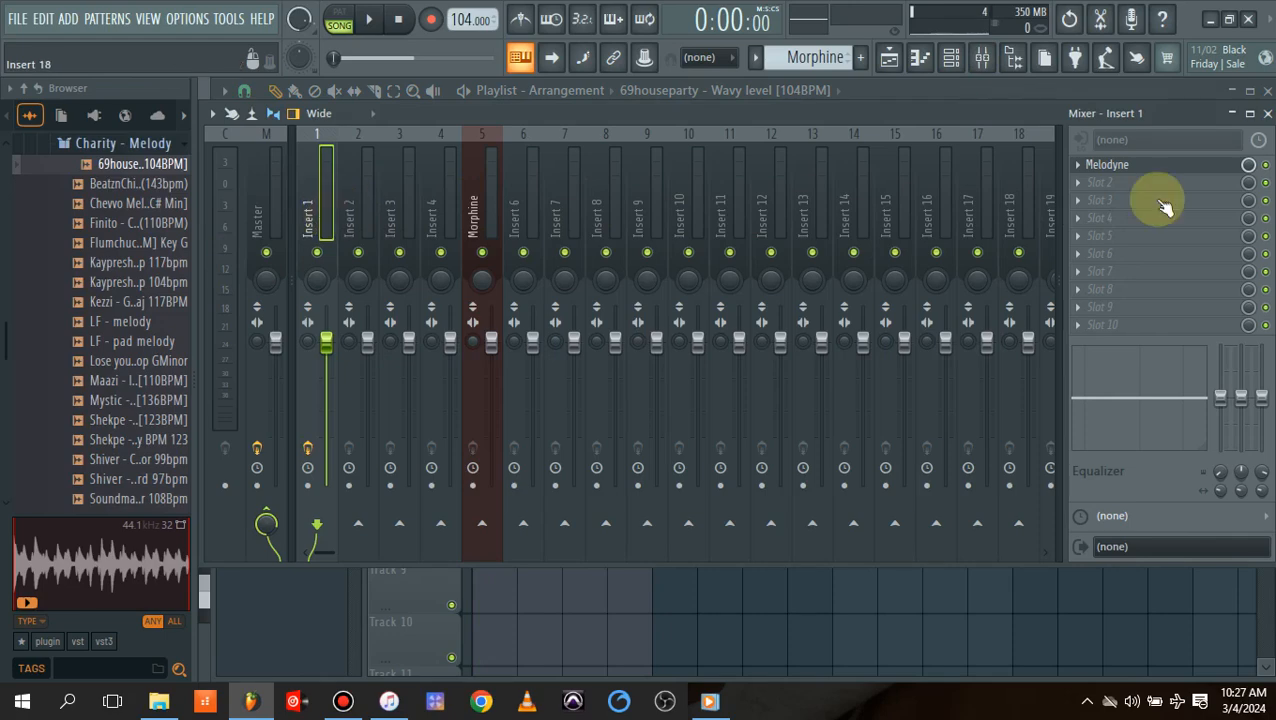
Step: Open the Melodyne plugin on Insert 1 to view the transferred melody as notes
click(1137, 165)
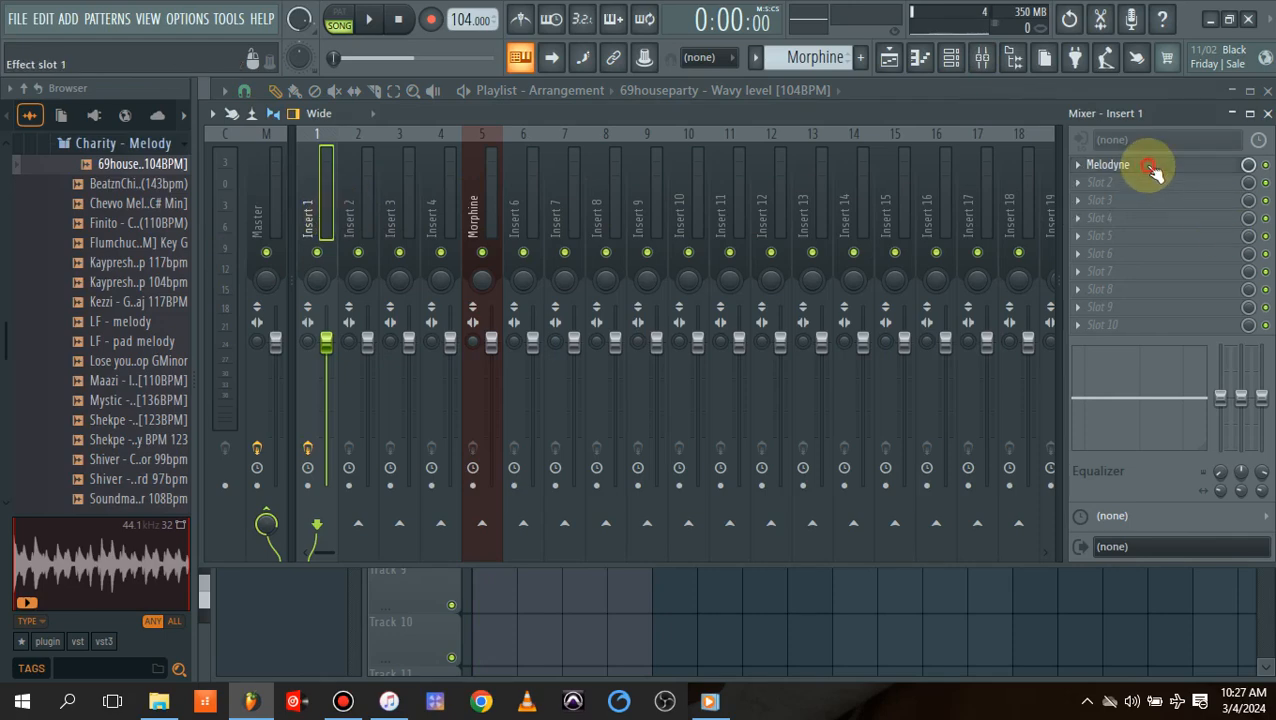
click(1147, 164)
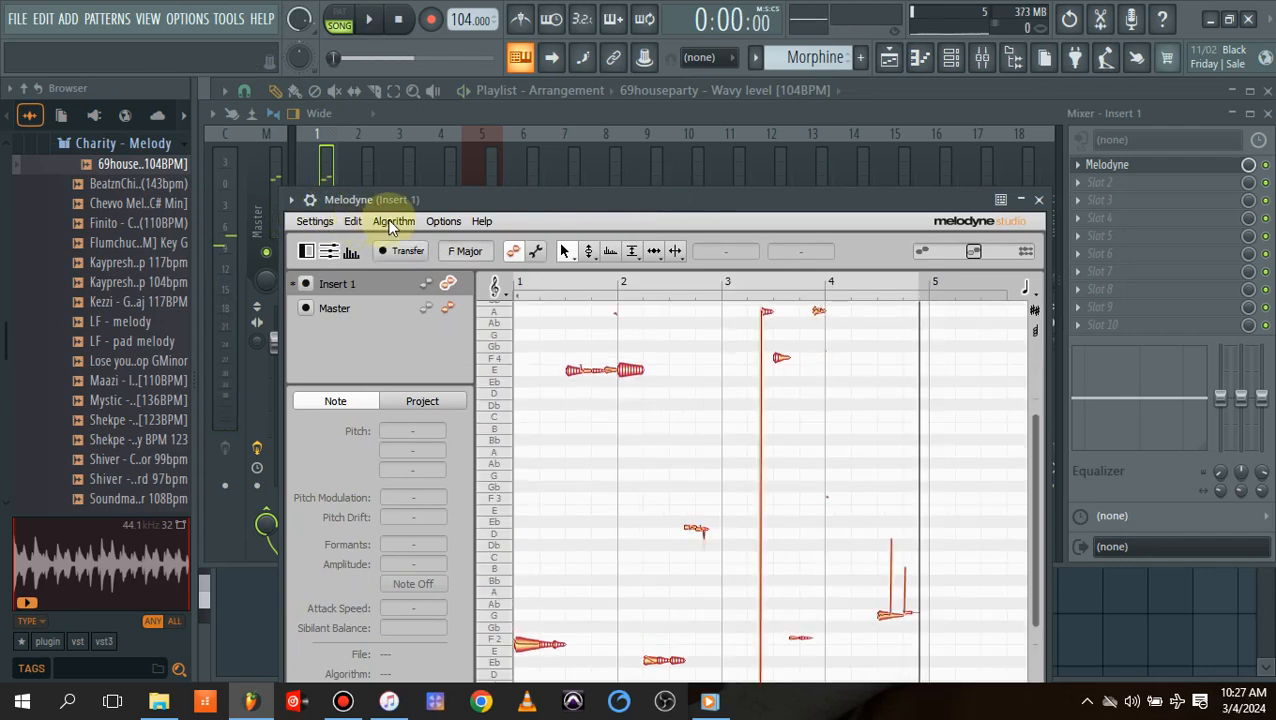
Step: Switch Melodyne's detection algorithm to Polyphonic
click(394, 221)
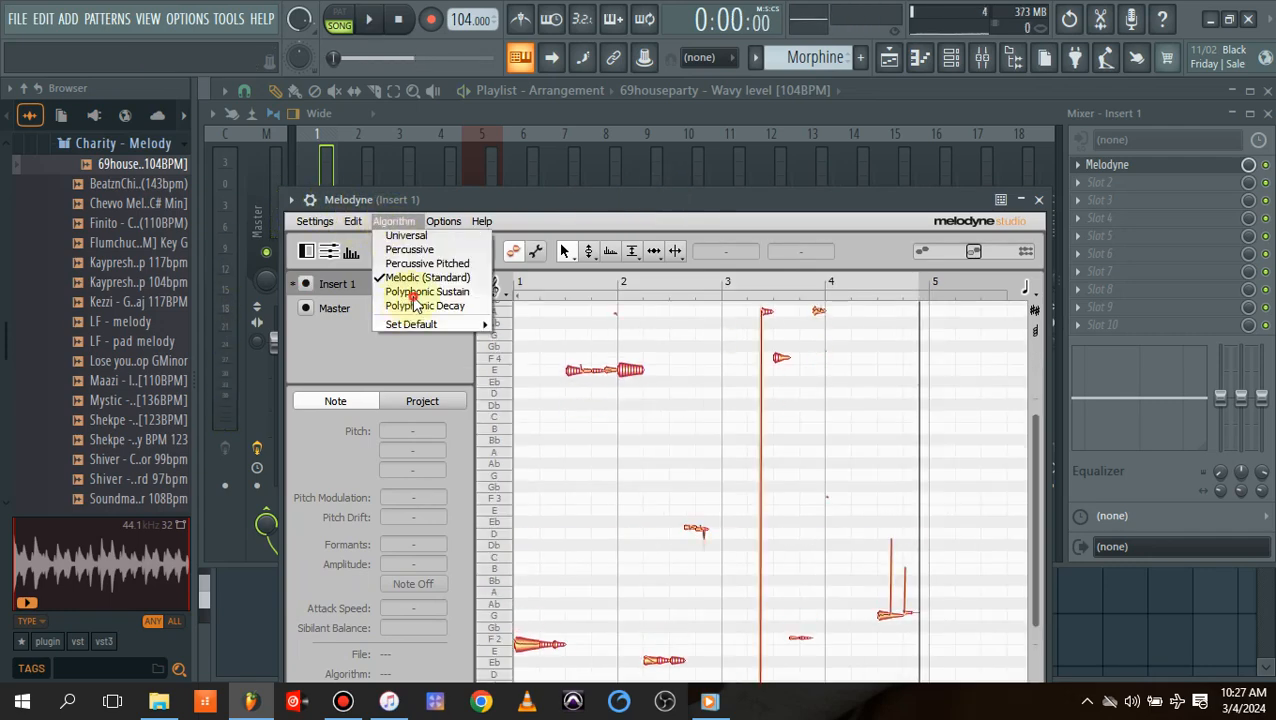
click(410, 305)
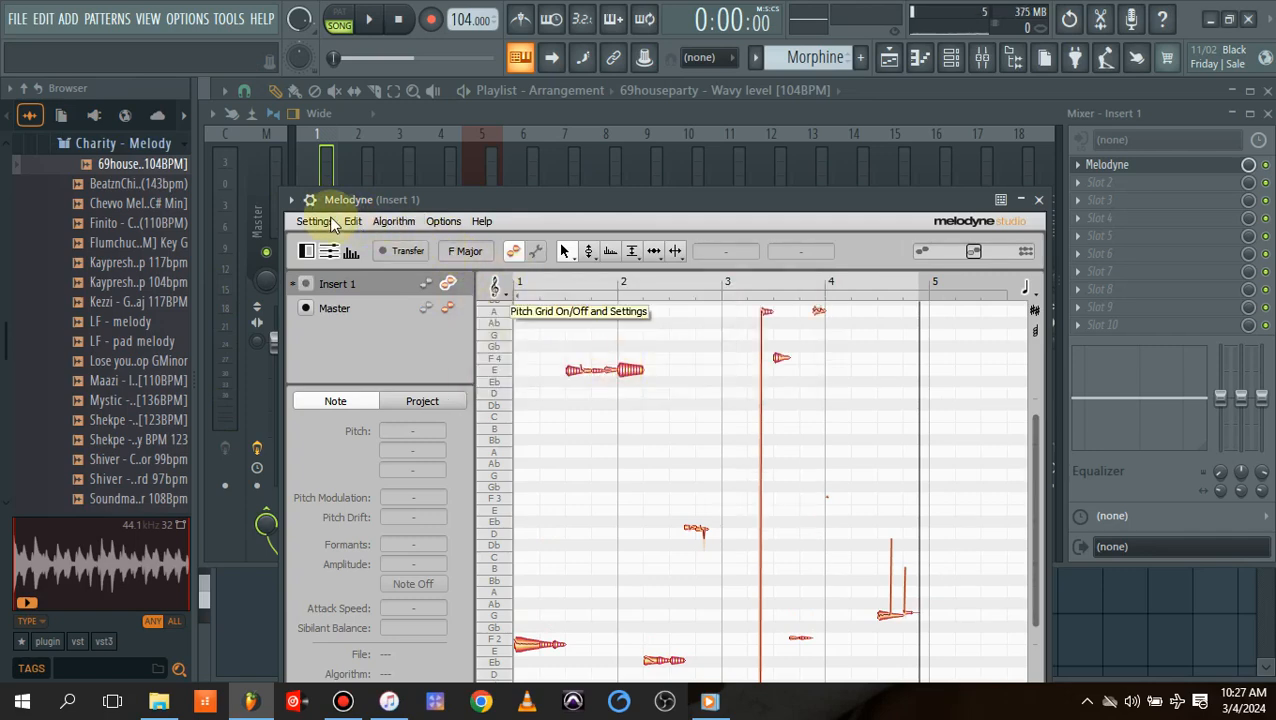
Step: Save the detected notes as a MIDI file named 'gg' on the Desktop
click(308, 250)
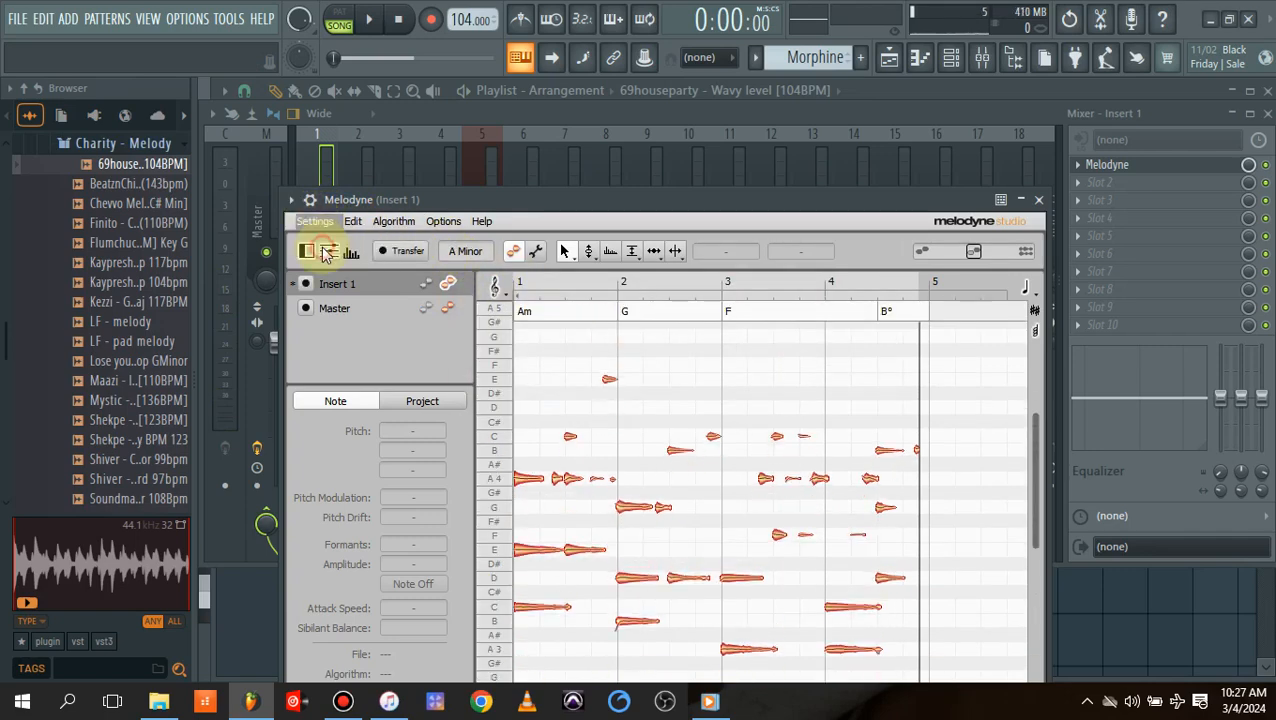
click(306, 251)
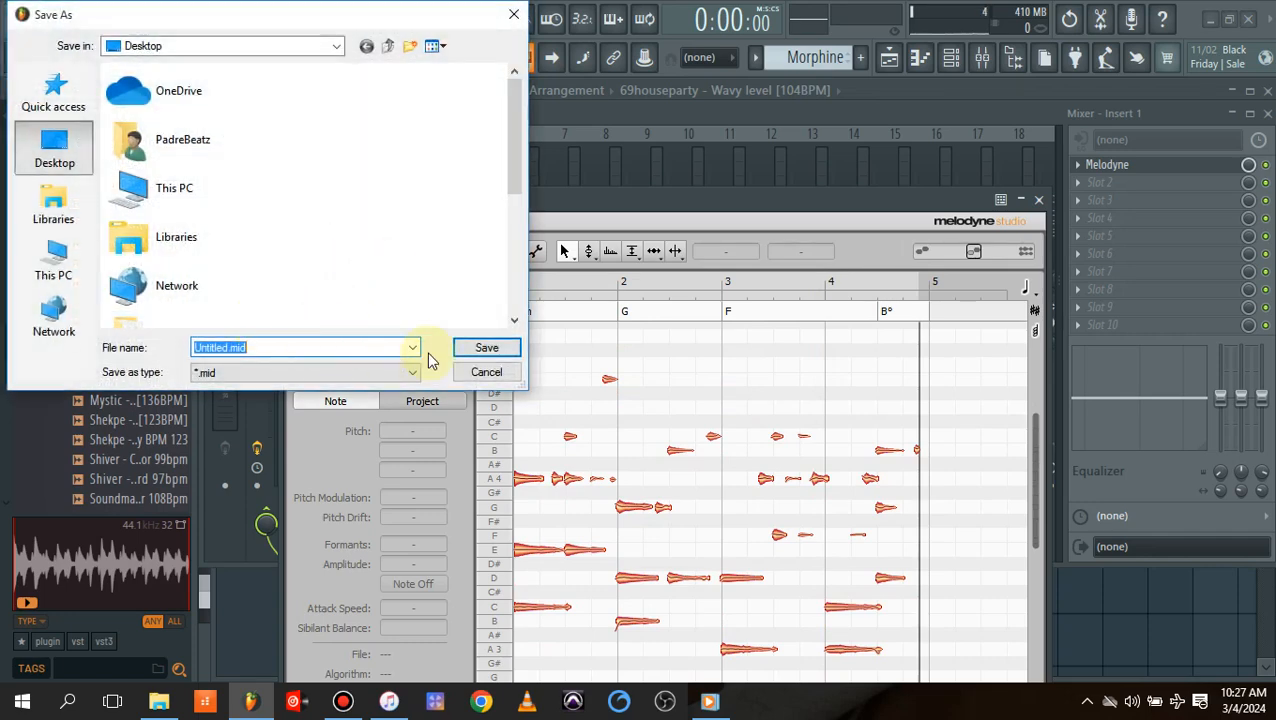
text(gg)
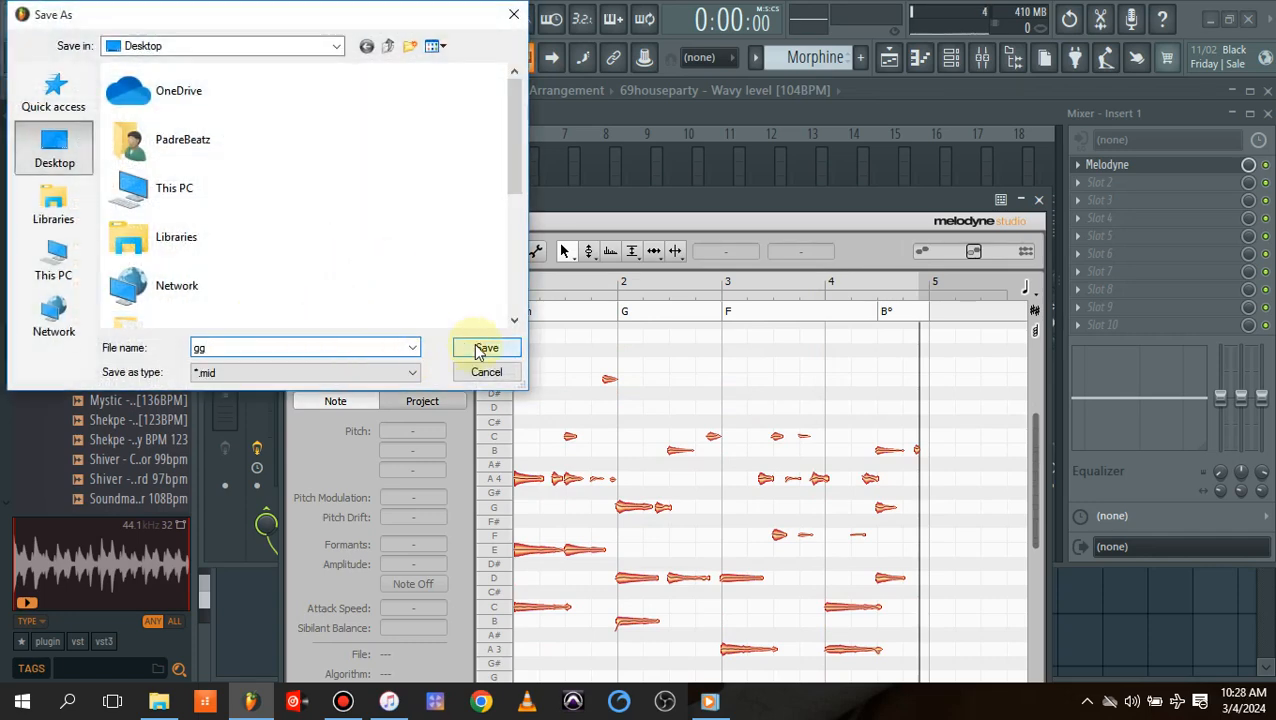
click(486, 372)
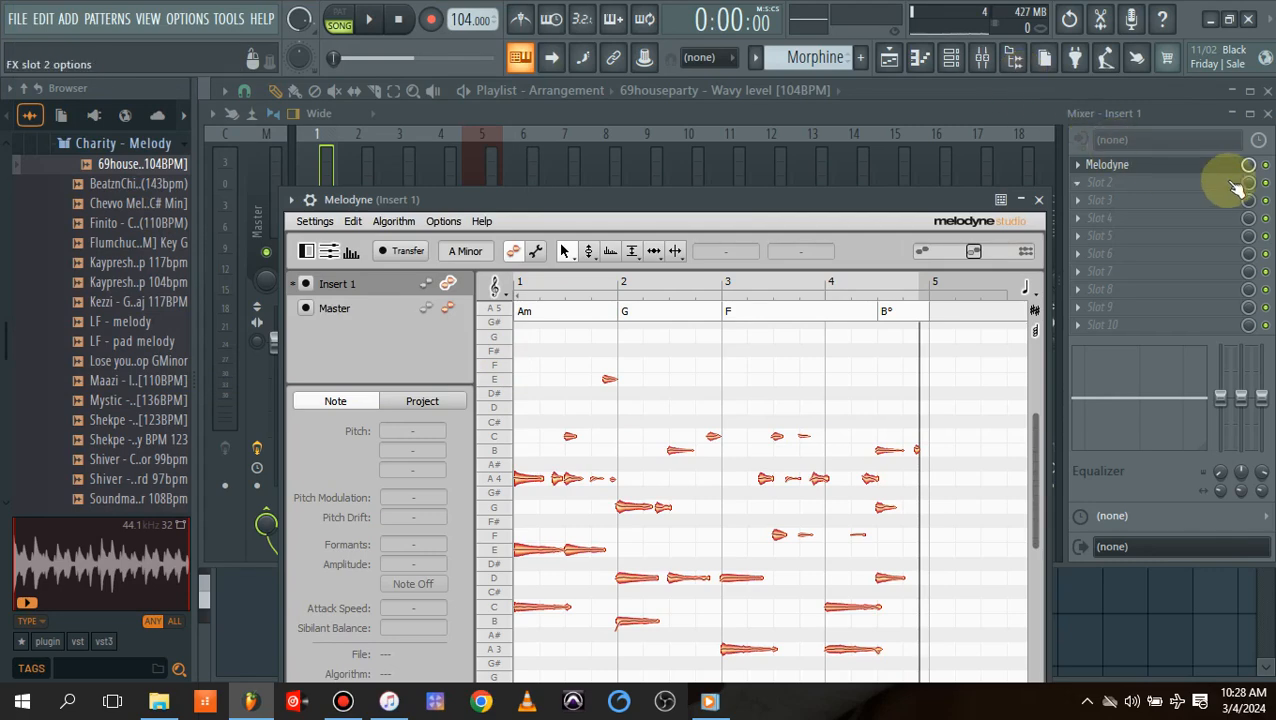
Step: Close Melodyne and show the Morphine channel's empty piano roll
click(881, 57)
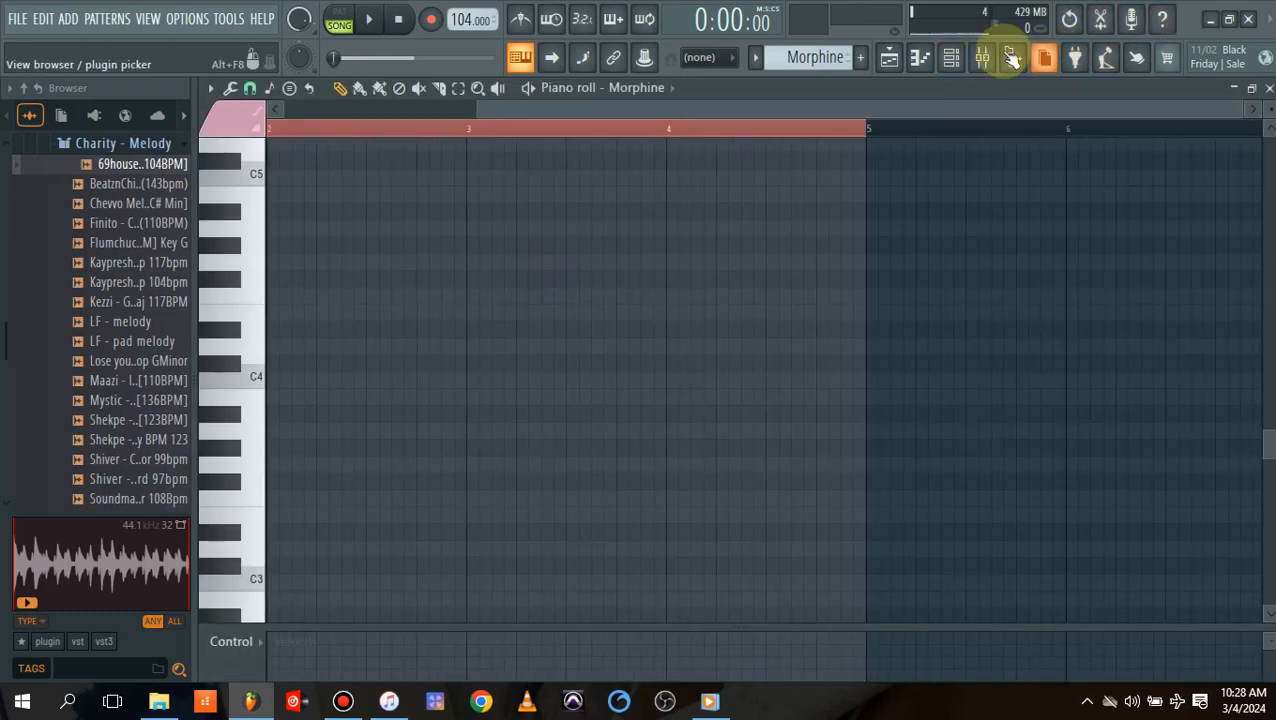
Step: Open the Channel rack over the piano roll, showing the 69houseparty audio channel
click(979, 57)
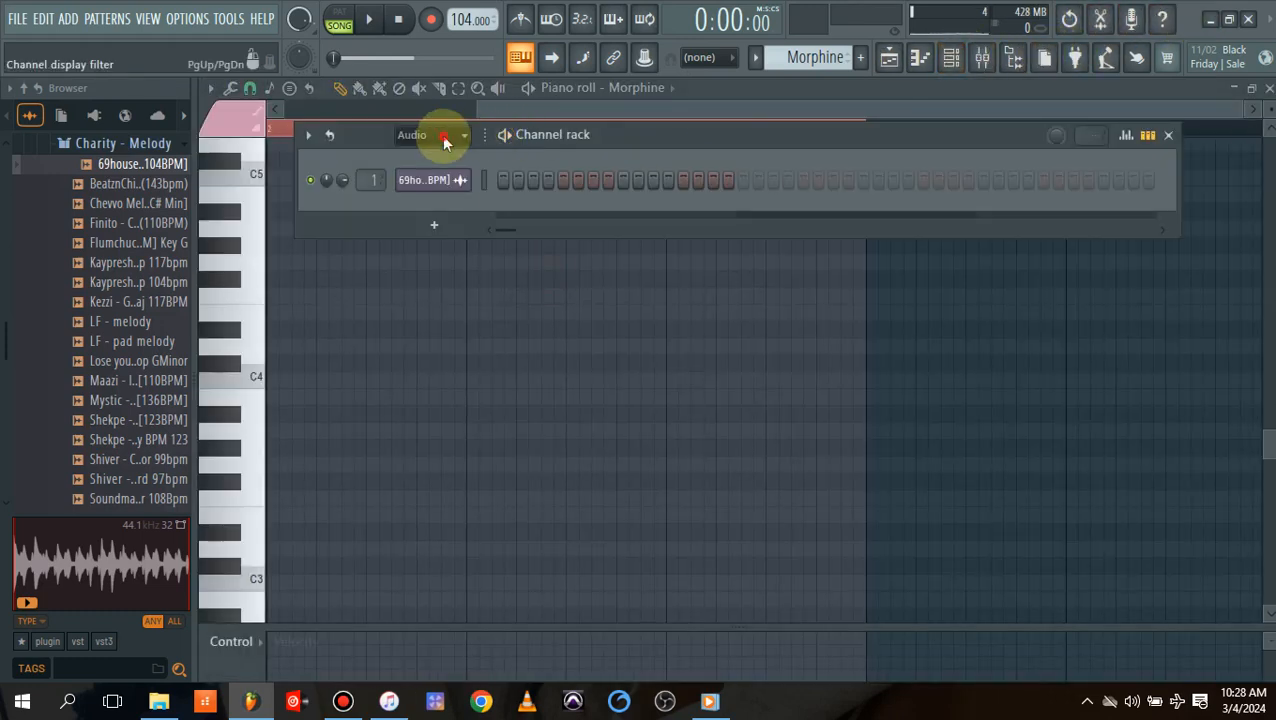